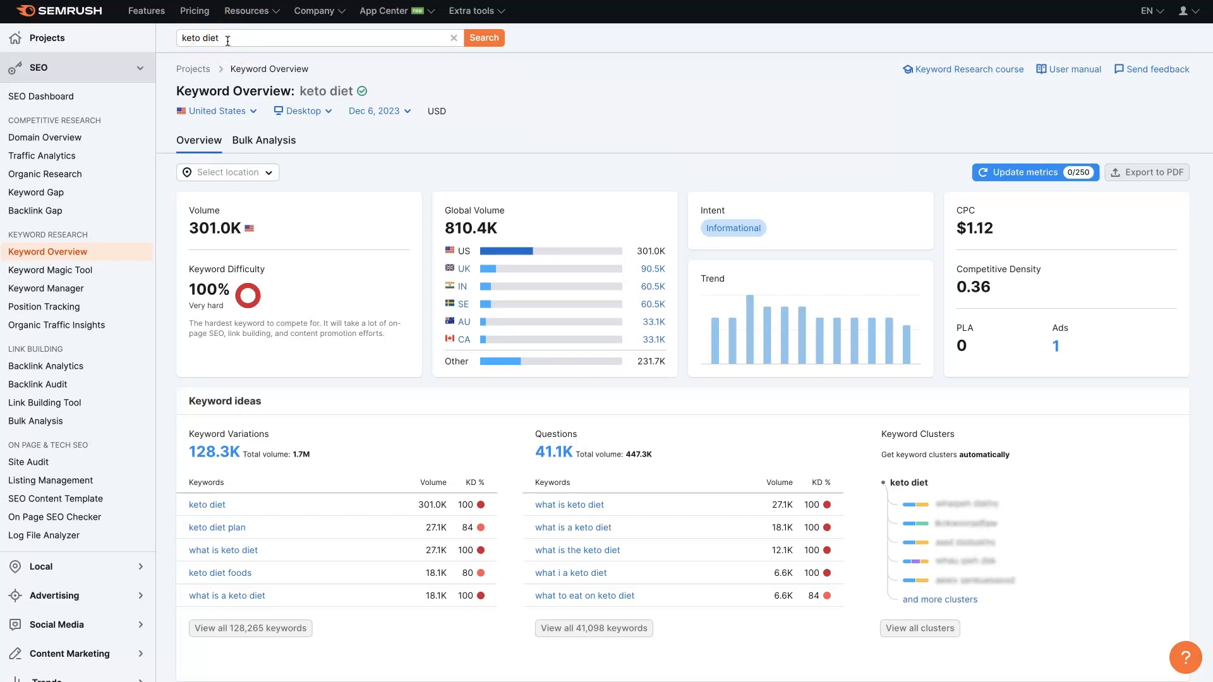
mouse_move(570, 163)
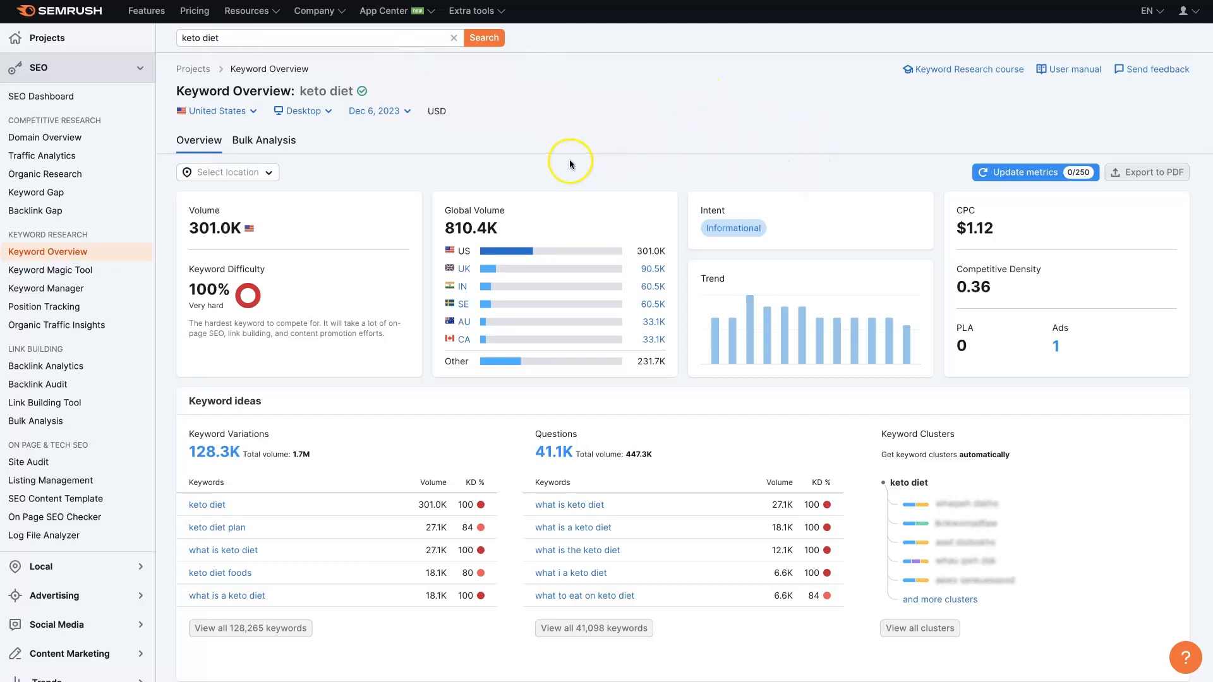
mouse_move(238, 279)
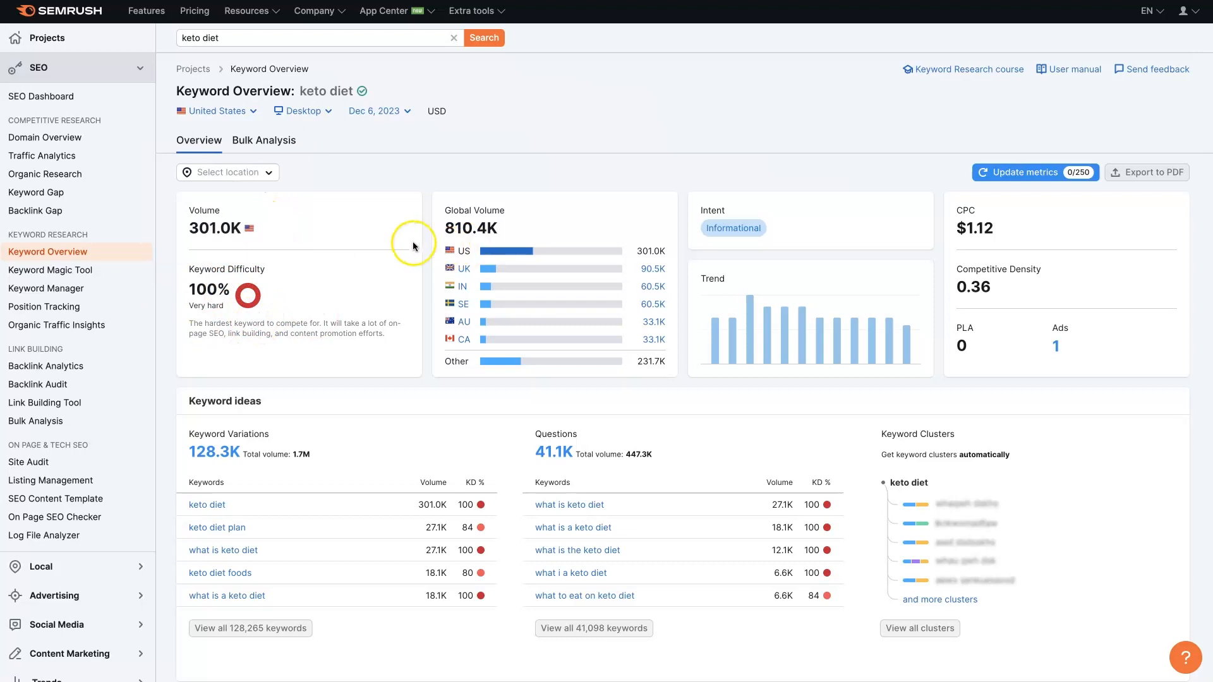
mouse_move(510, 268)
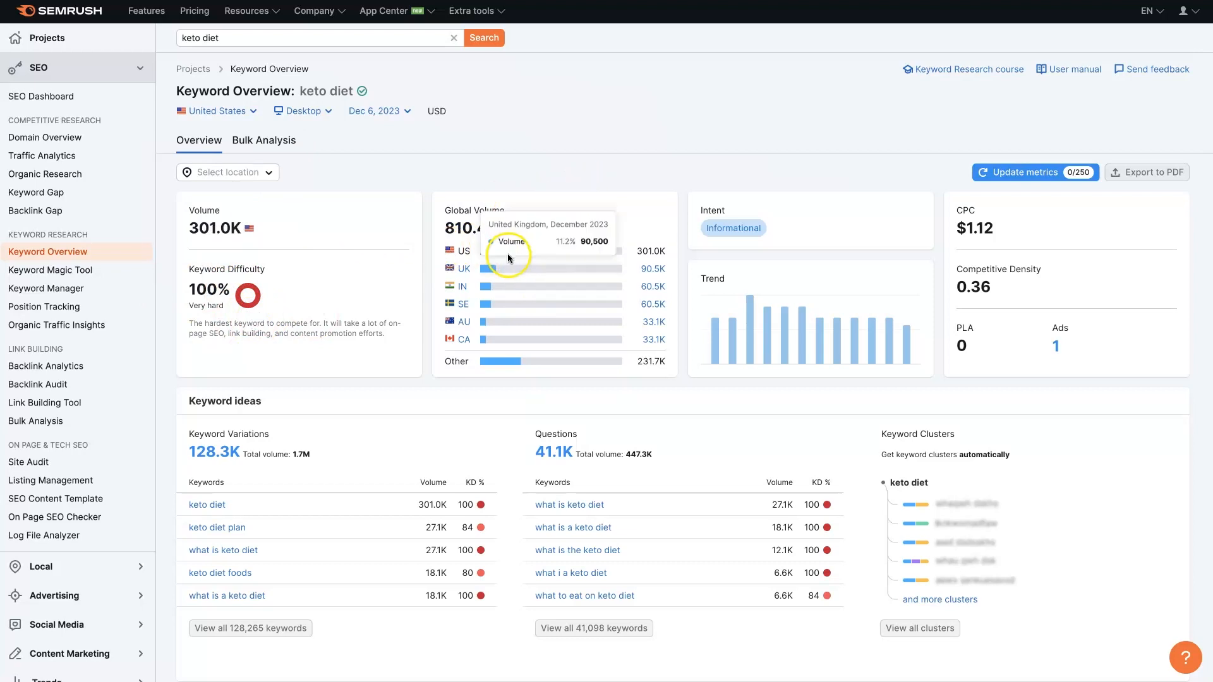
mouse_move(728, 387)
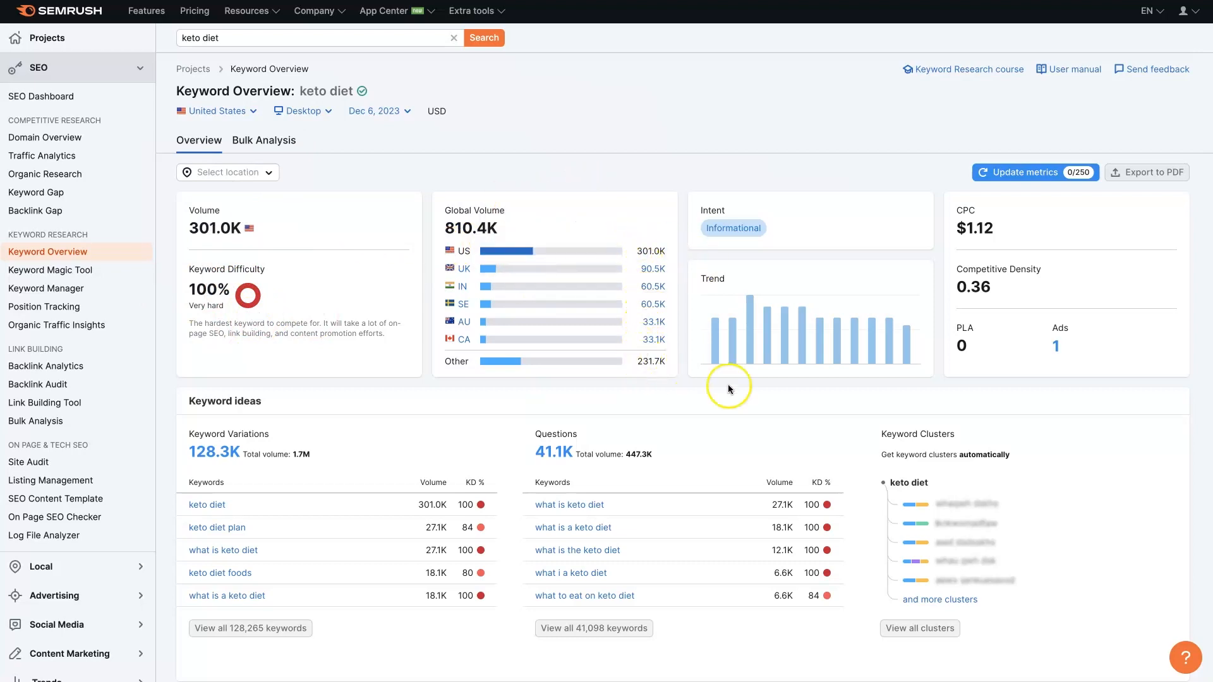
mouse_move(739, 206)
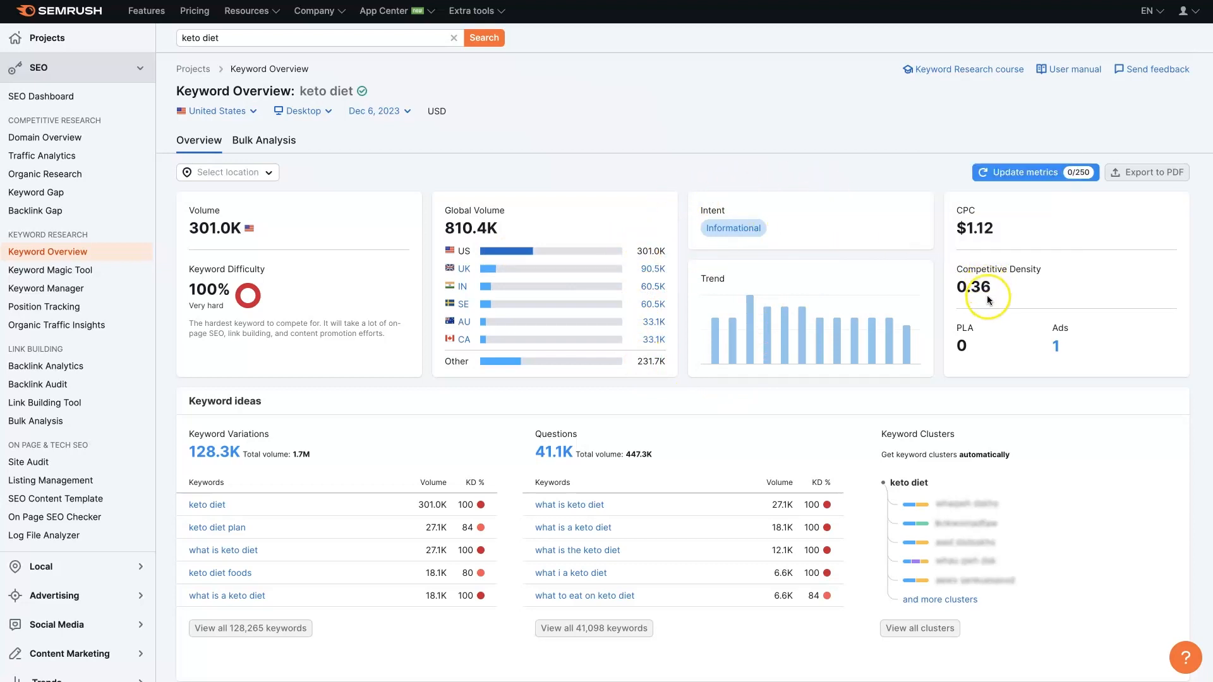
mouse_move(728, 291)
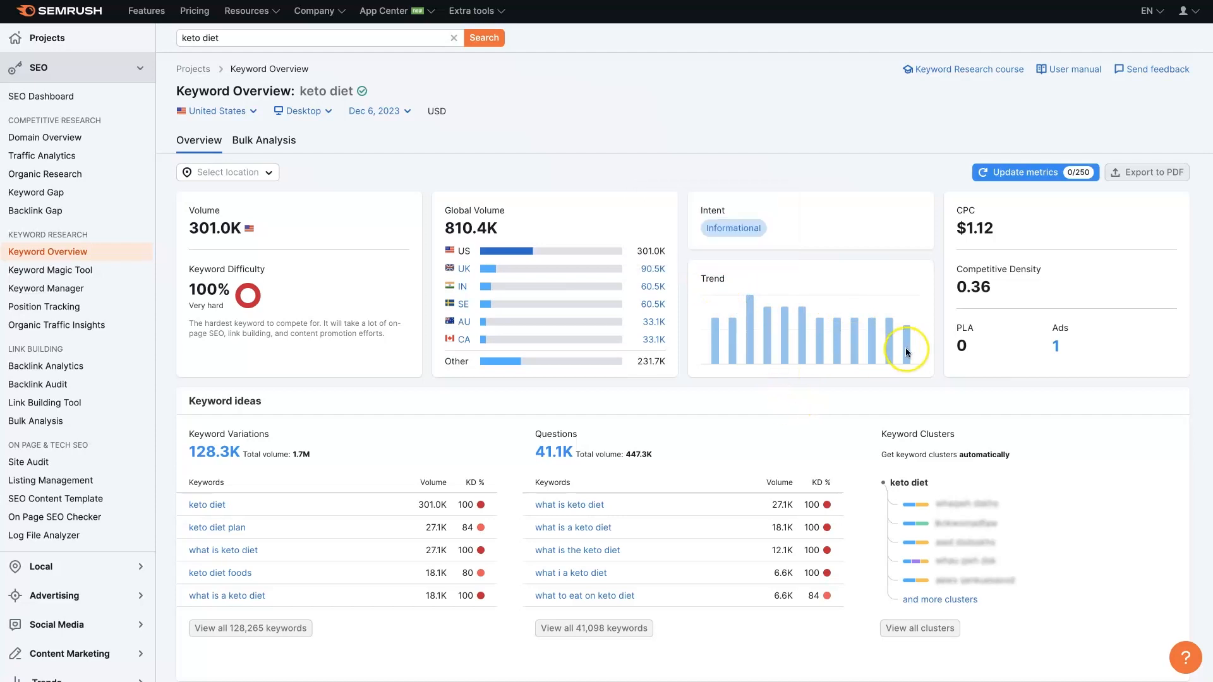
mouse_move(897, 352)
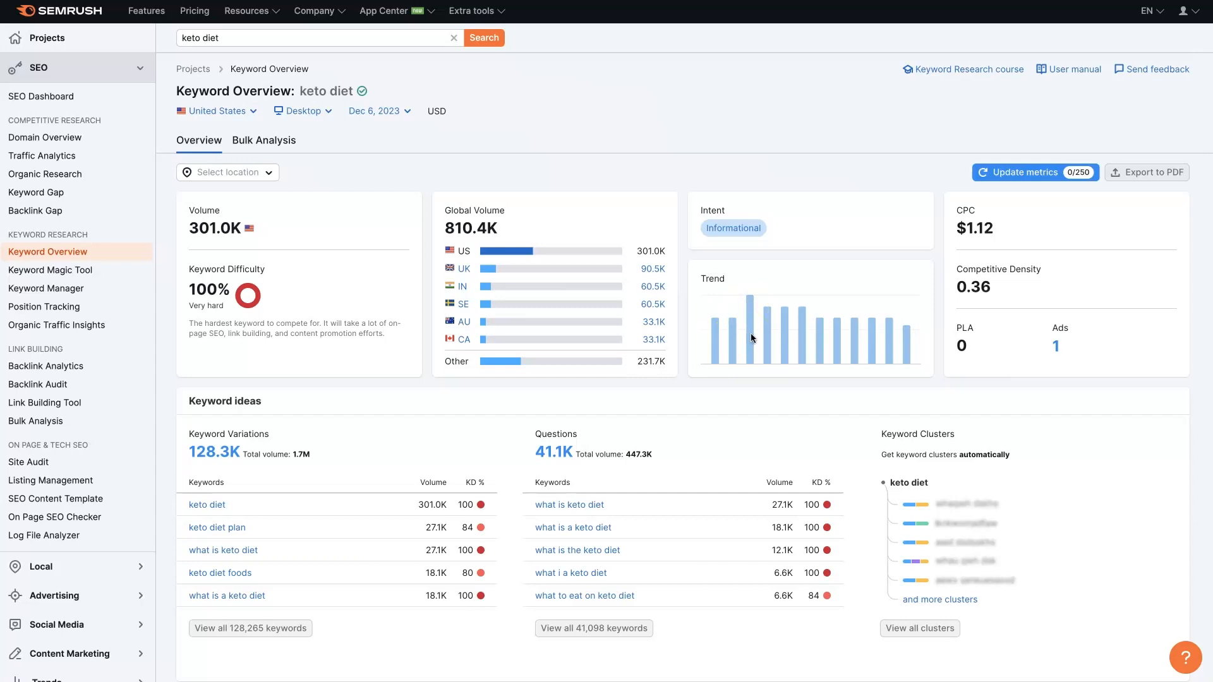
mouse_move(811, 360)
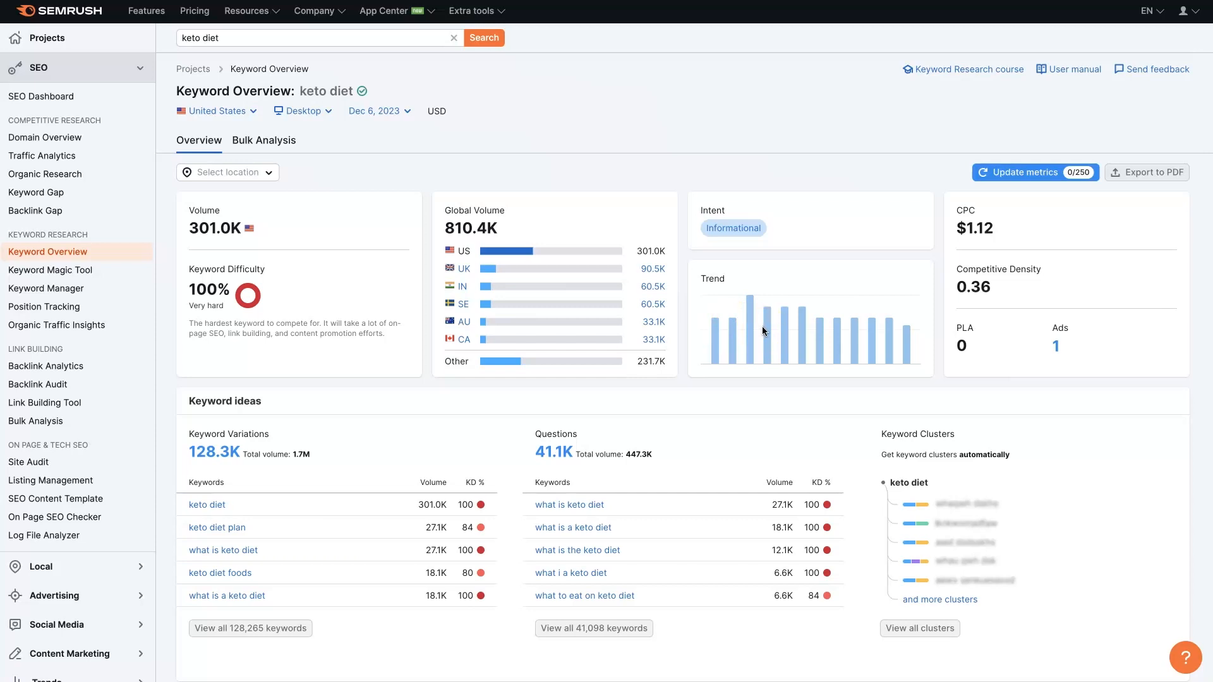
mouse_move(761, 330)
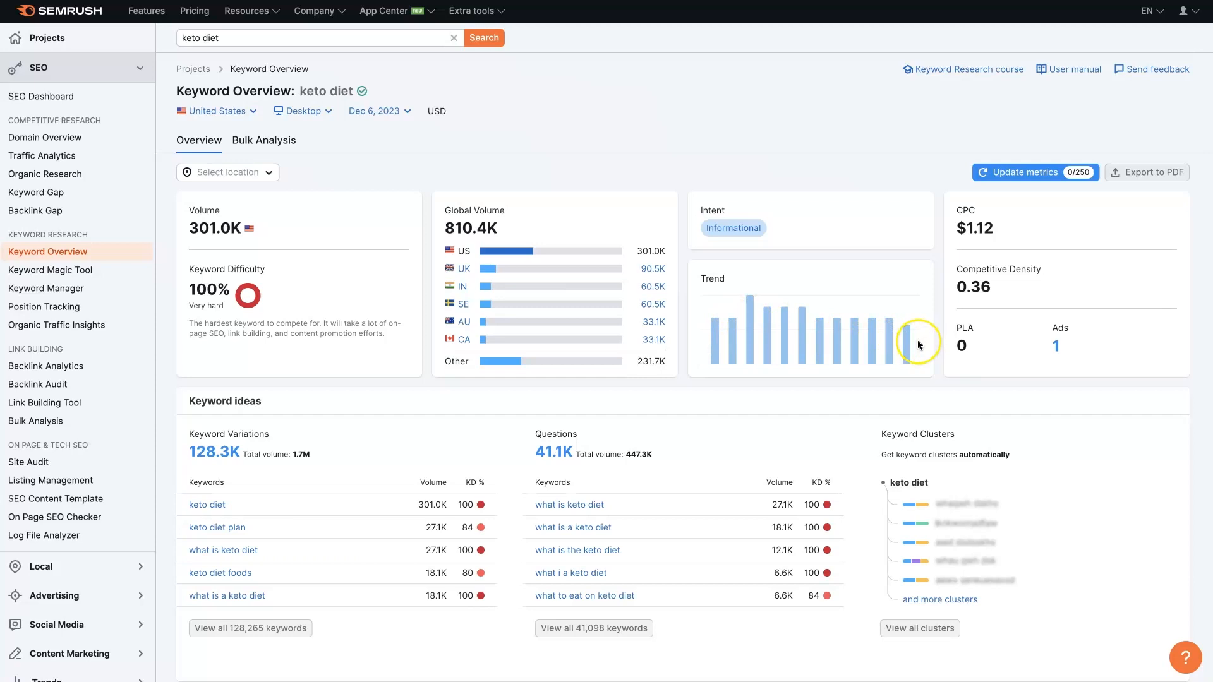
mouse_move(941, 339)
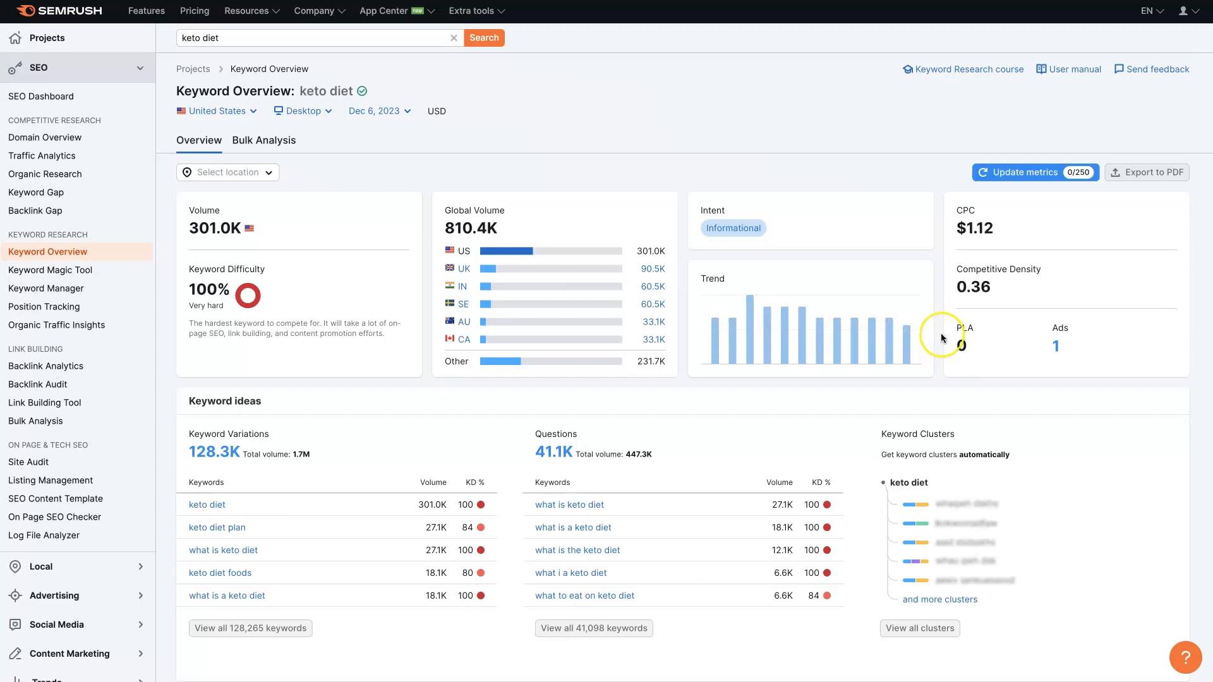
mouse_move(941, 338)
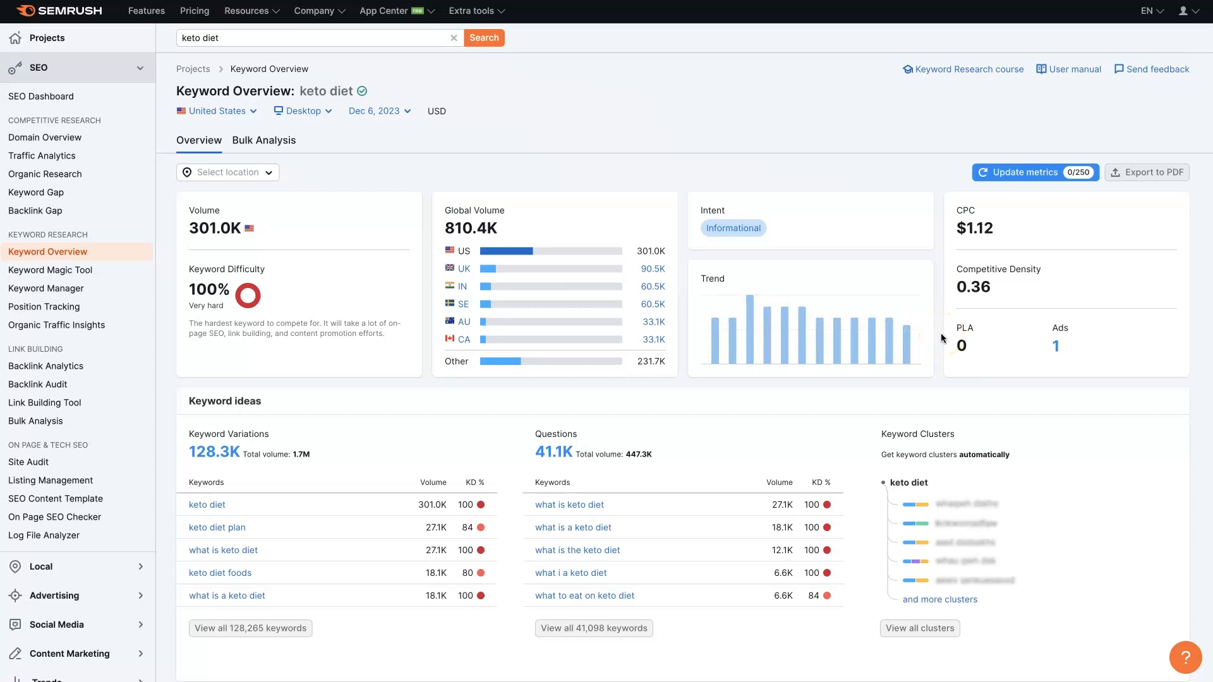
mouse_move(925, 329)
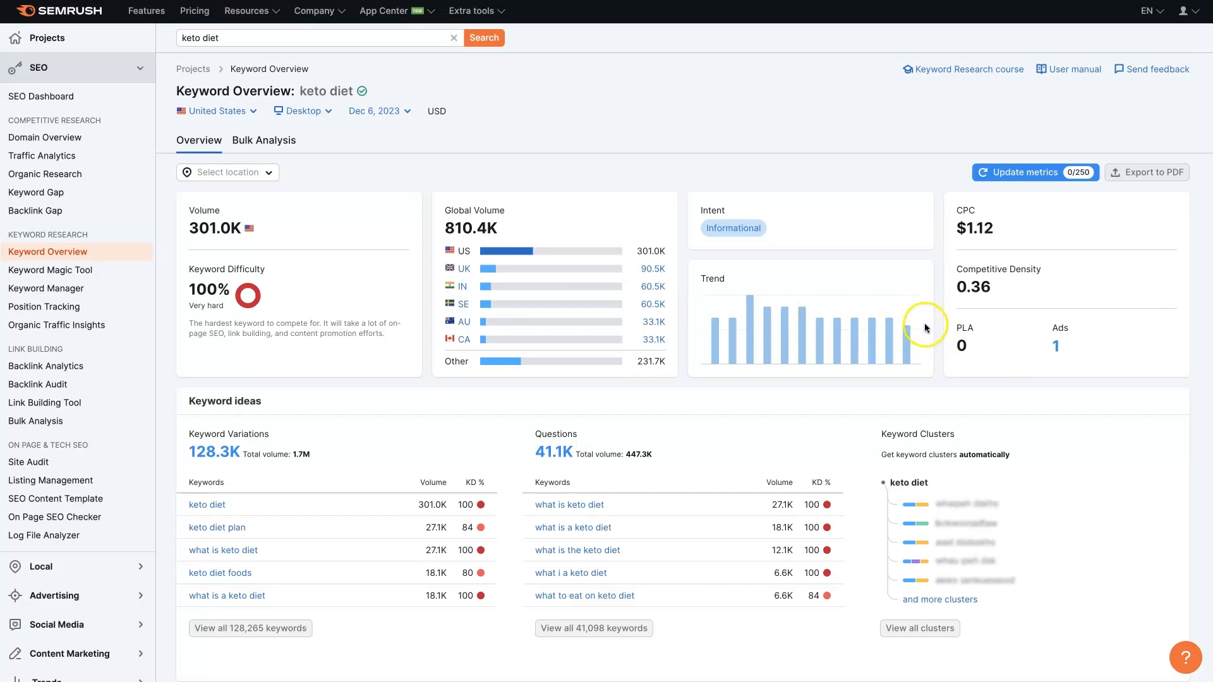
scroll("down", 3)
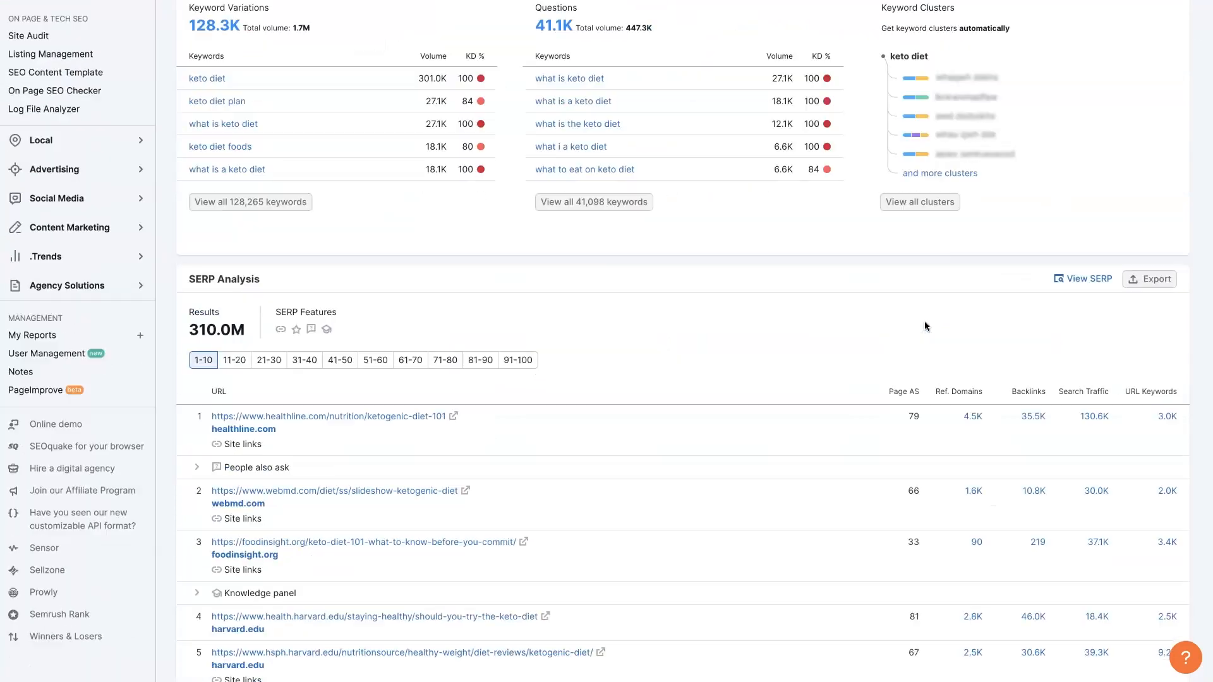
scroll("down", 3)
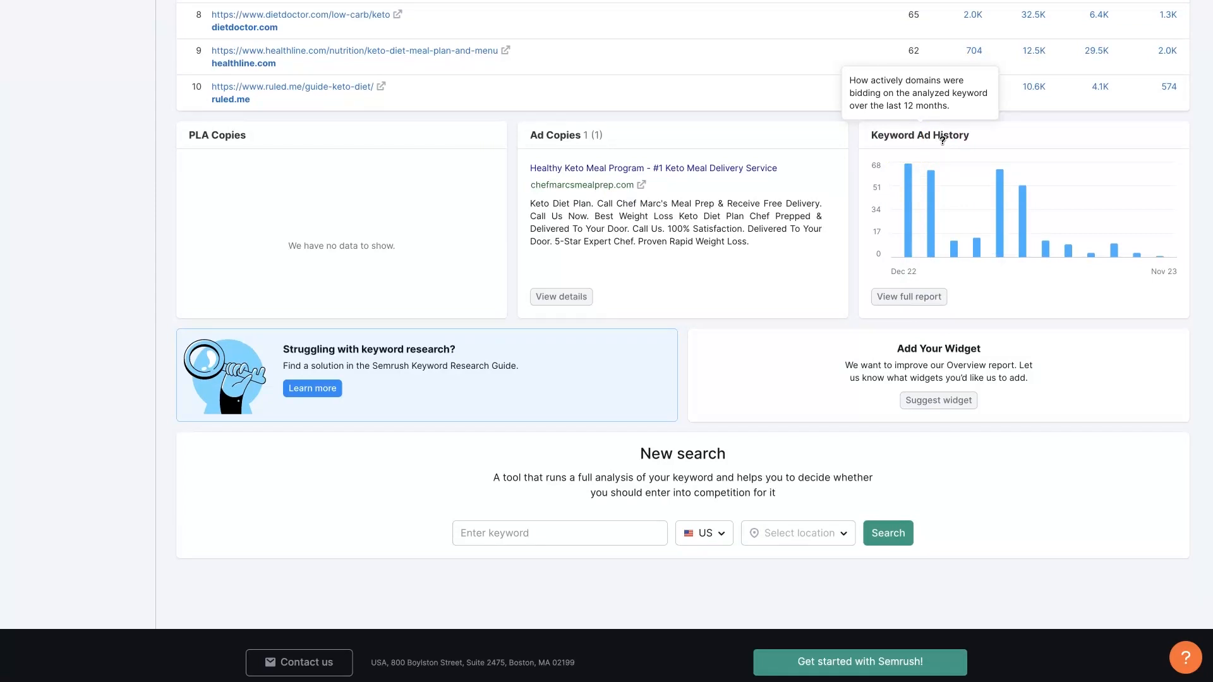
mouse_move(1039, 247)
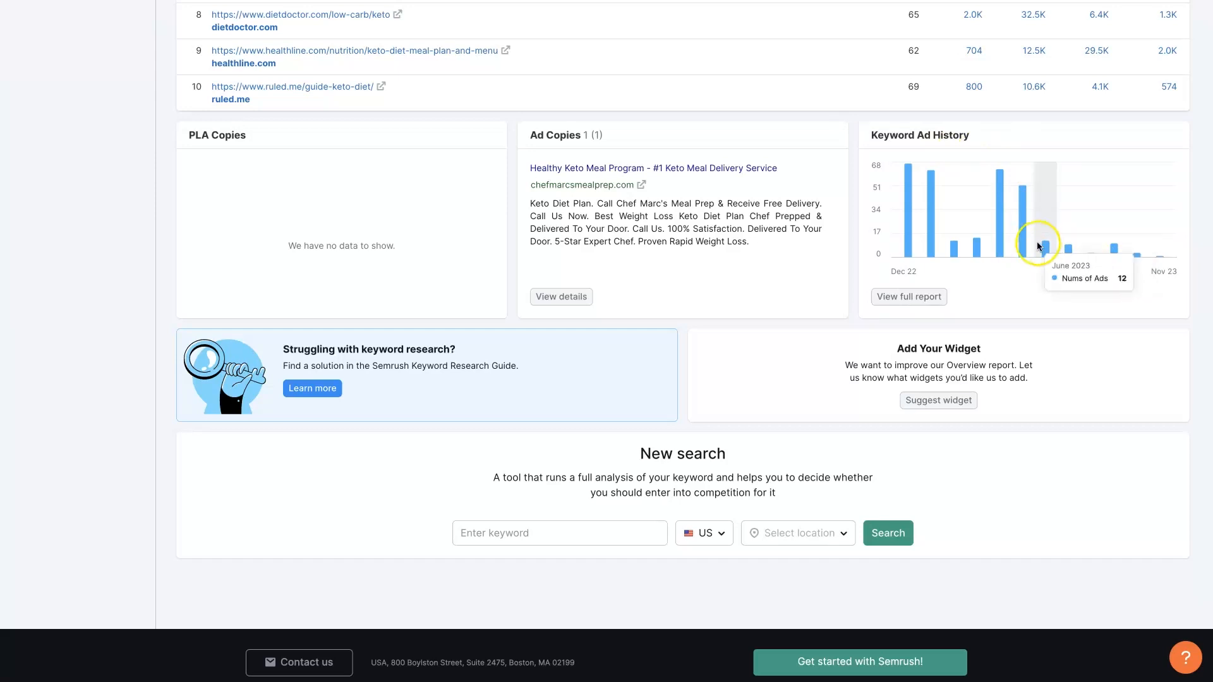
mouse_move(904, 242)
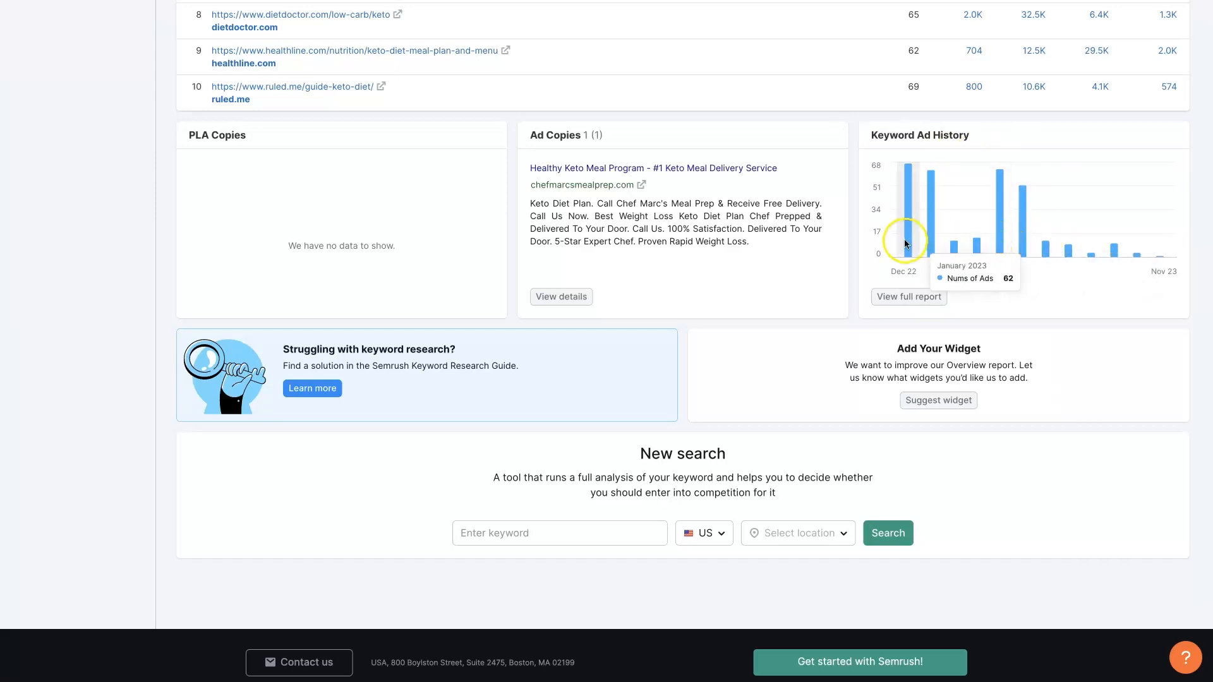
mouse_move(998, 238)
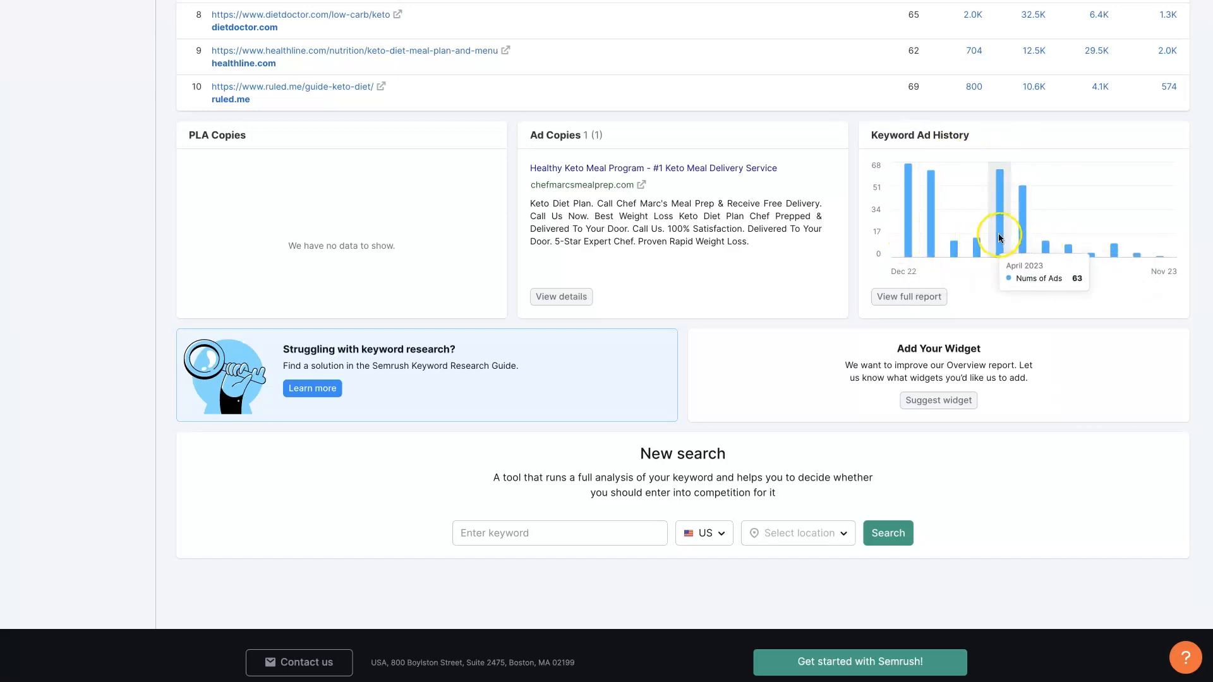
mouse_move(1028, 233)
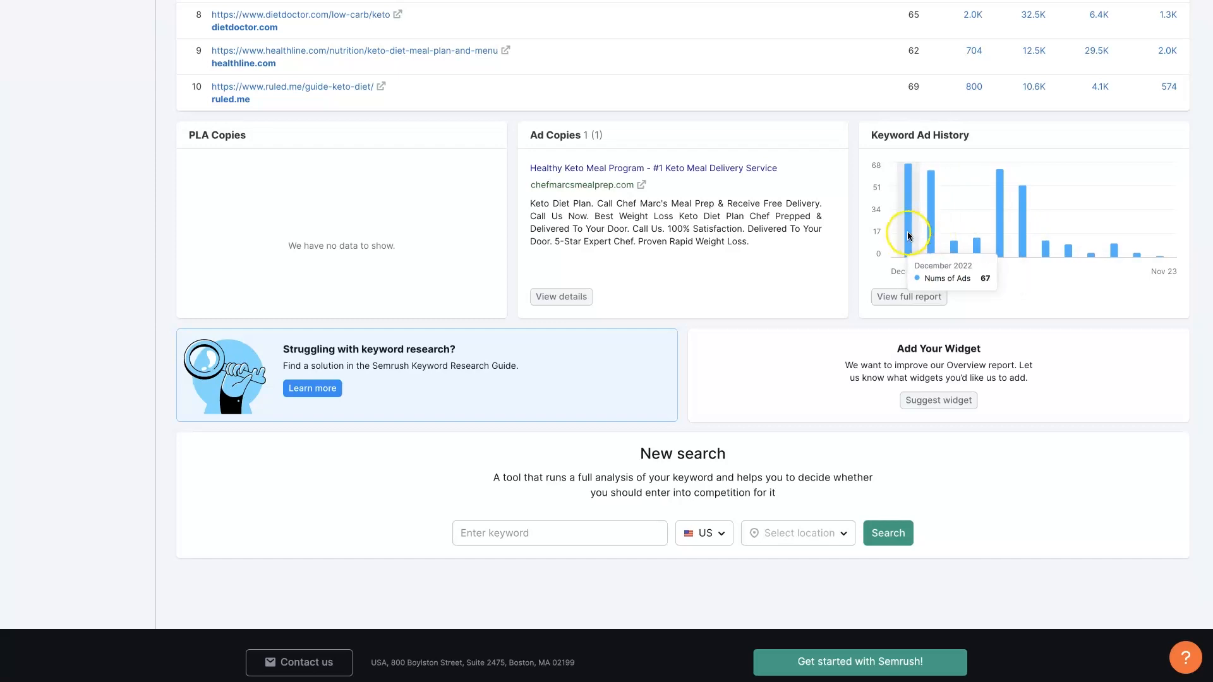
mouse_move(1004, 230)
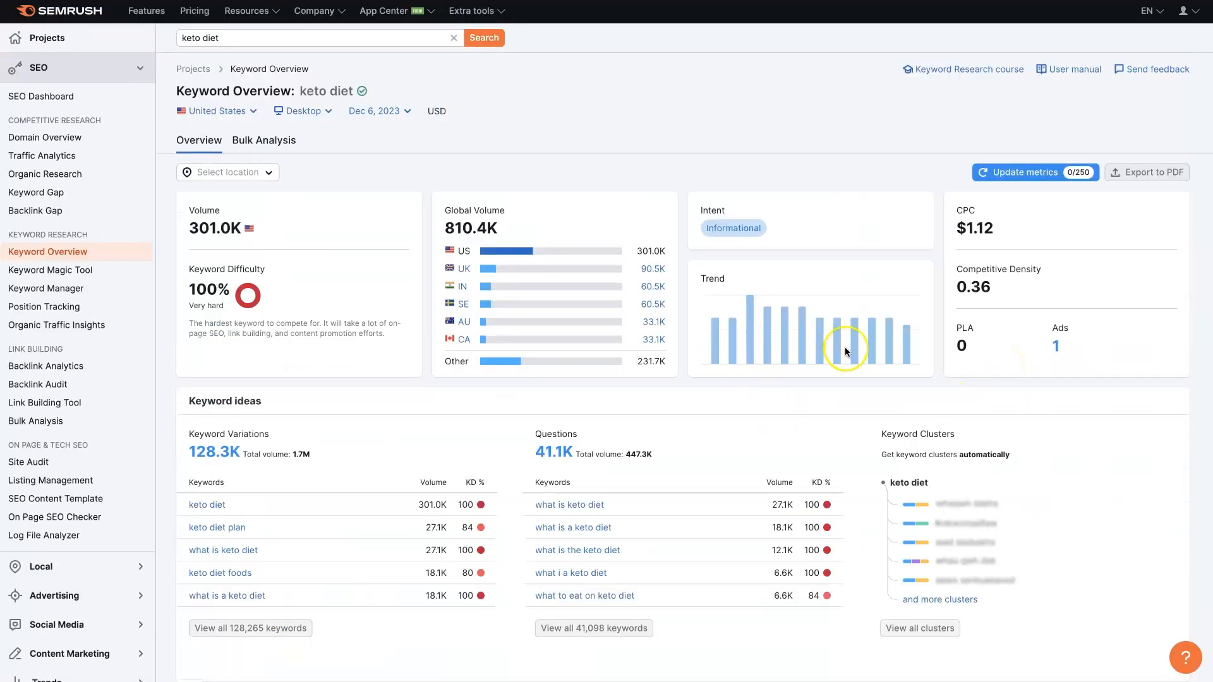
mouse_move(936, 352)
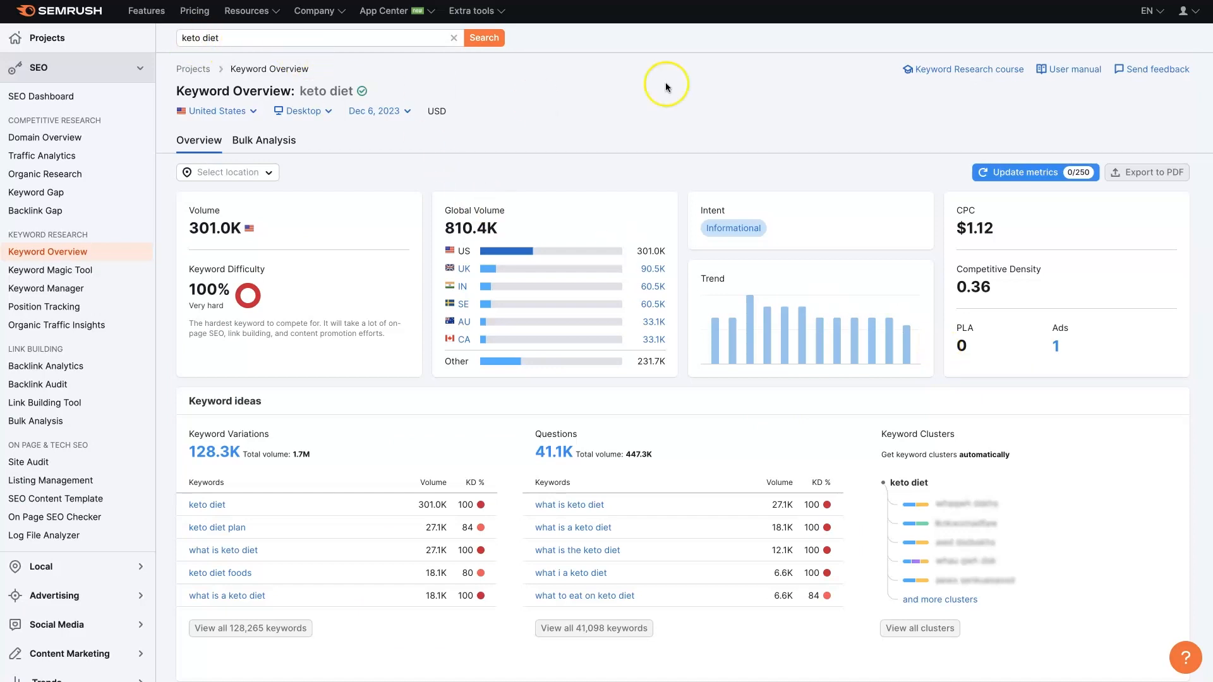
mouse_move(685, 116)
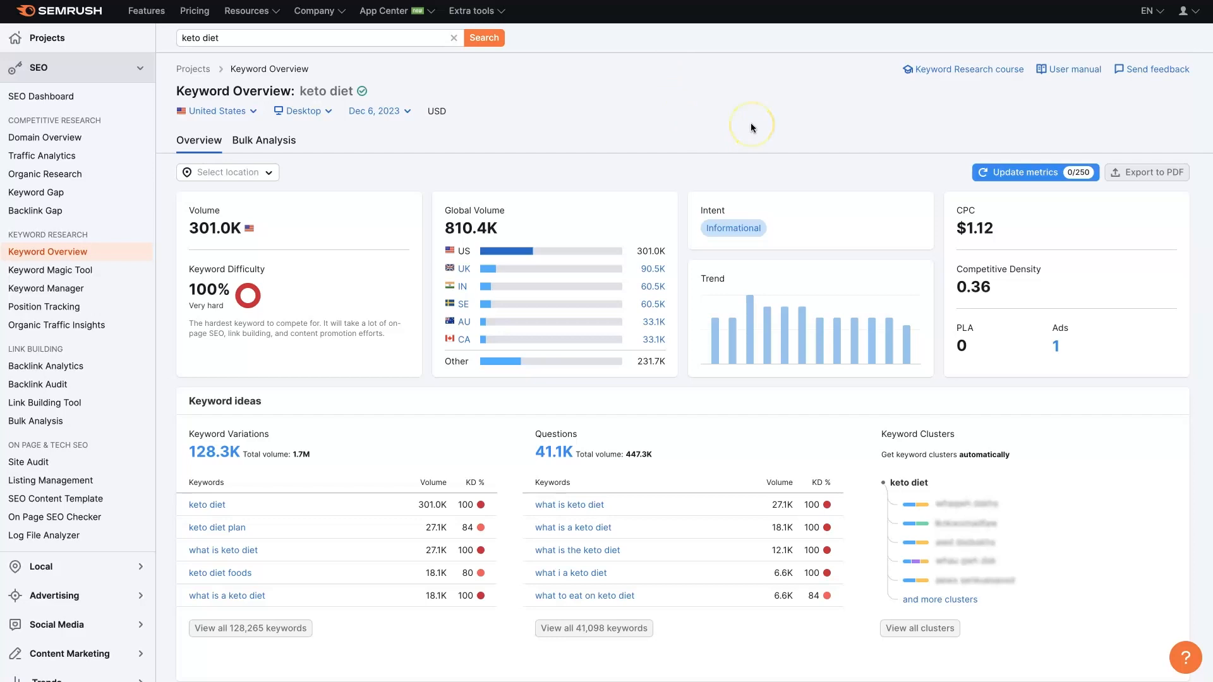
mouse_move(773, 136)
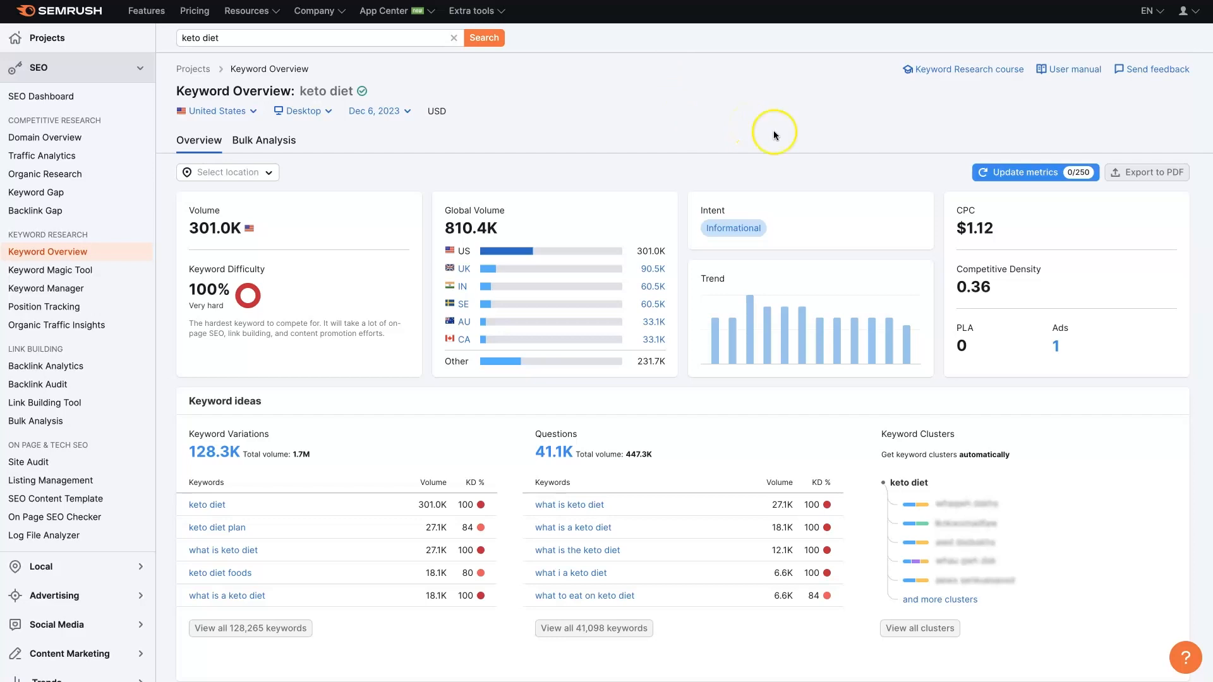
mouse_move(811, 349)
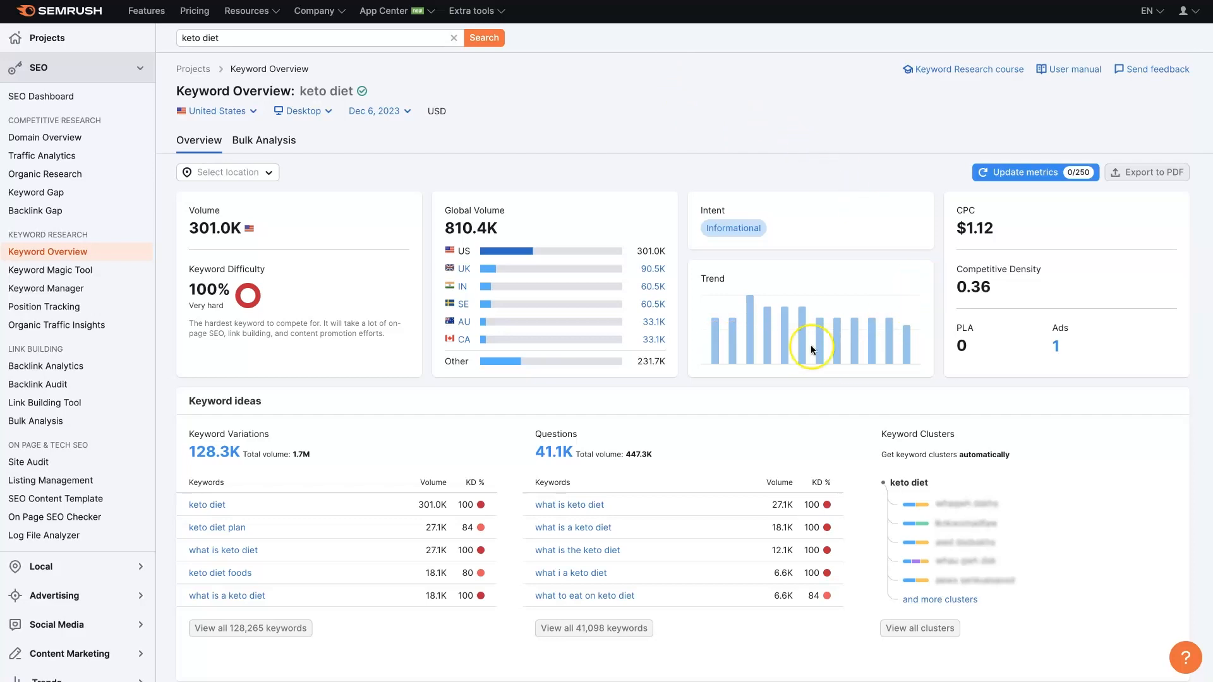
mouse_move(733, 342)
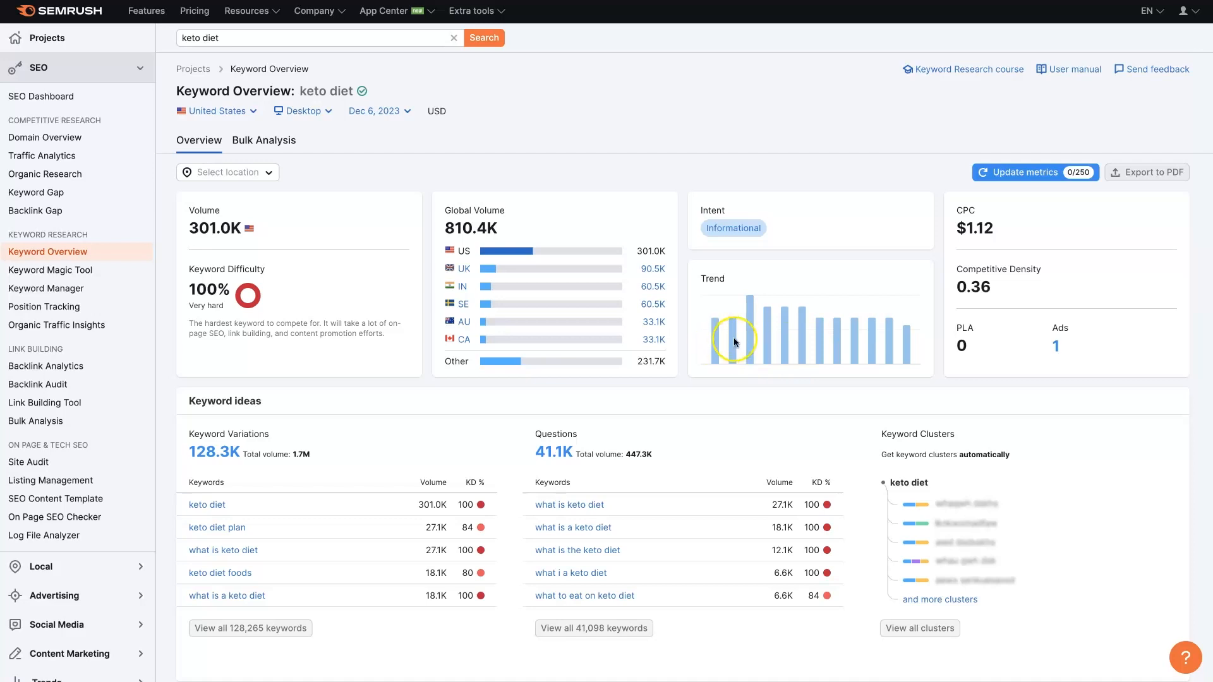
mouse_move(932, 343)
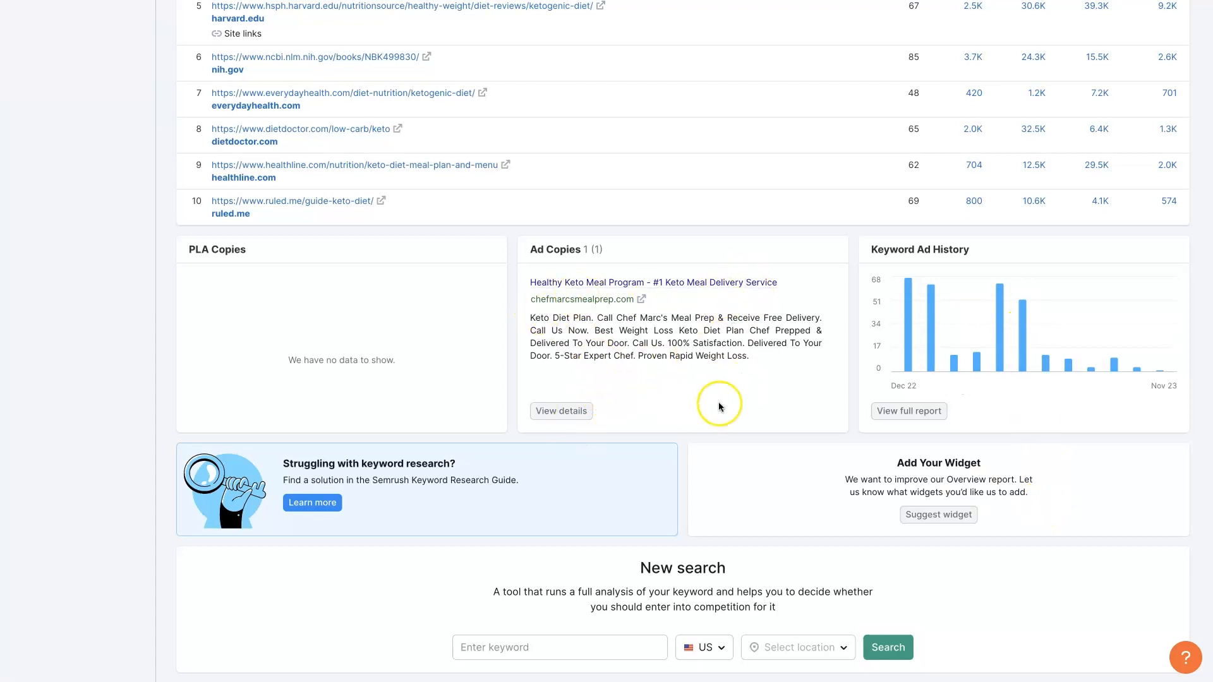
mouse_move(764, 398)
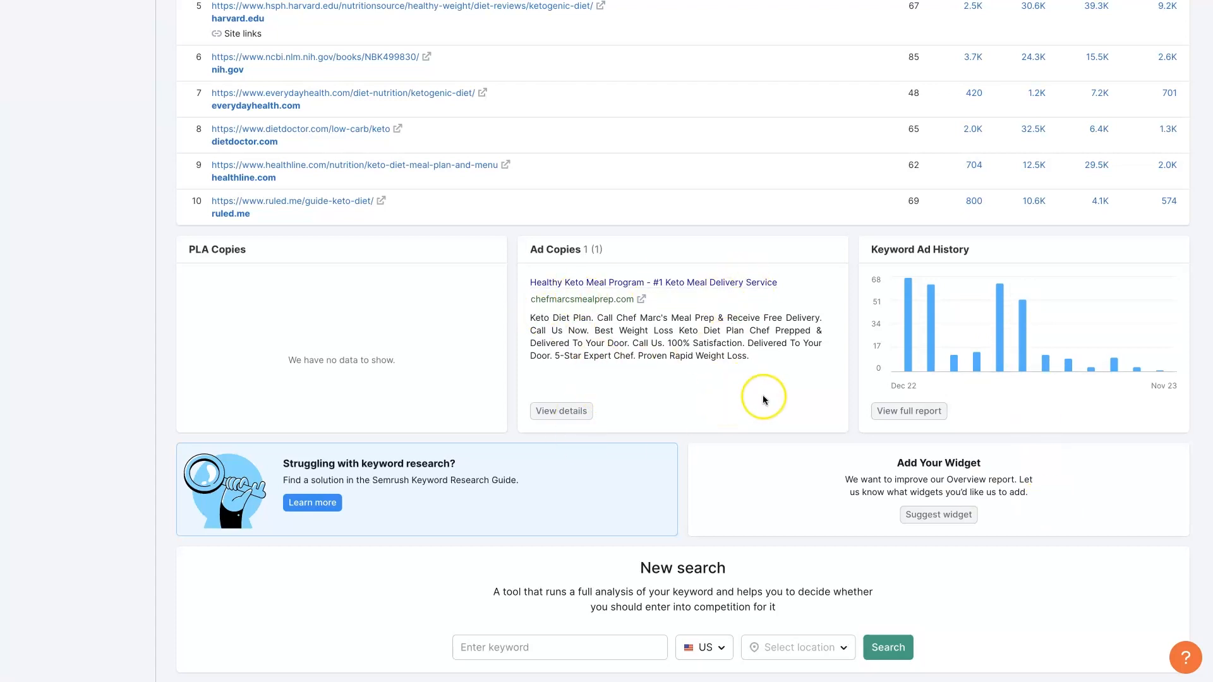
mouse_move(809, 390)
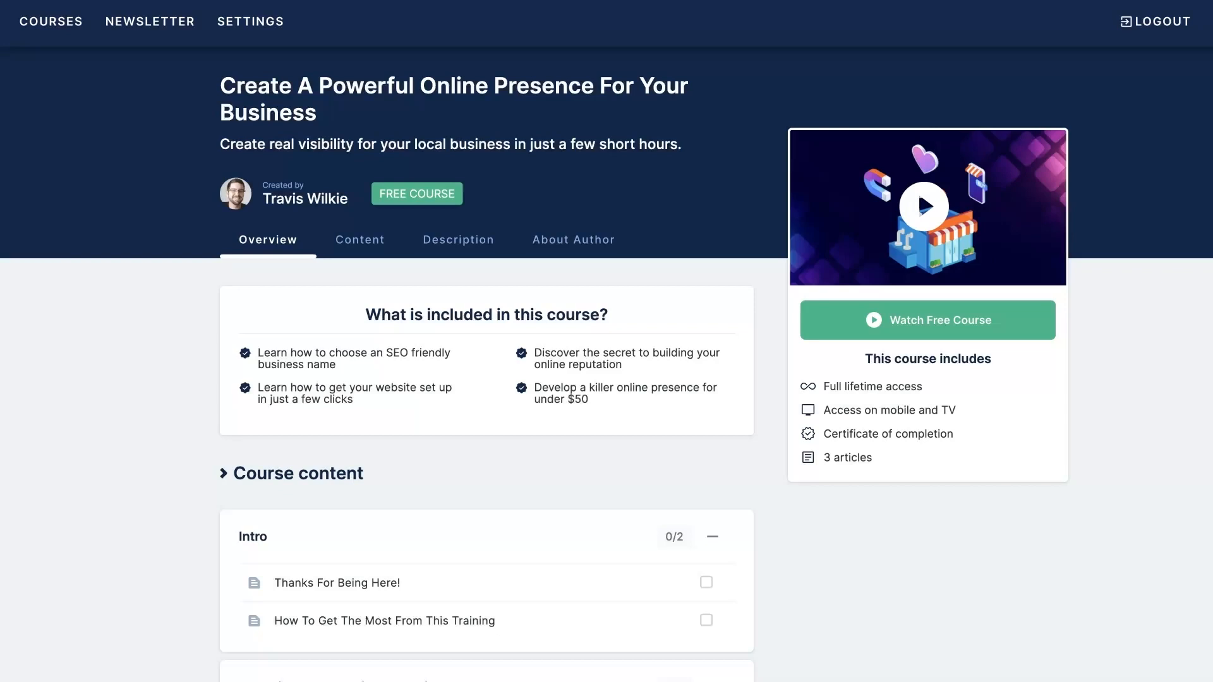
mouse_move(959, 549)
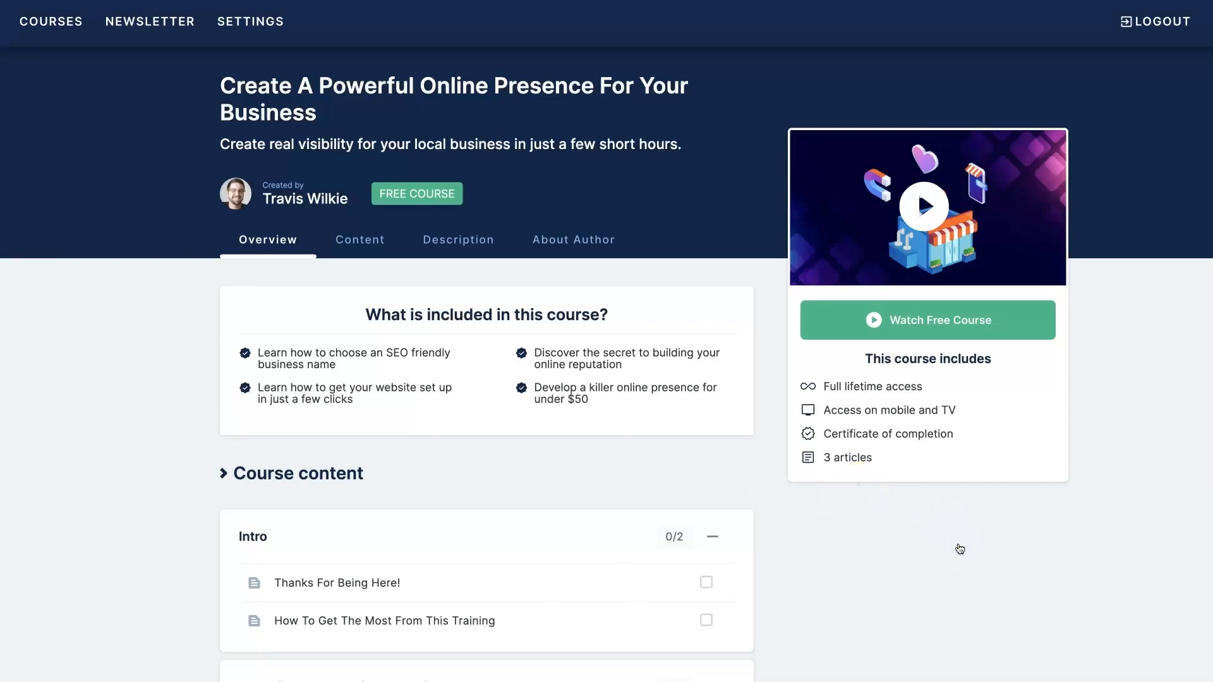